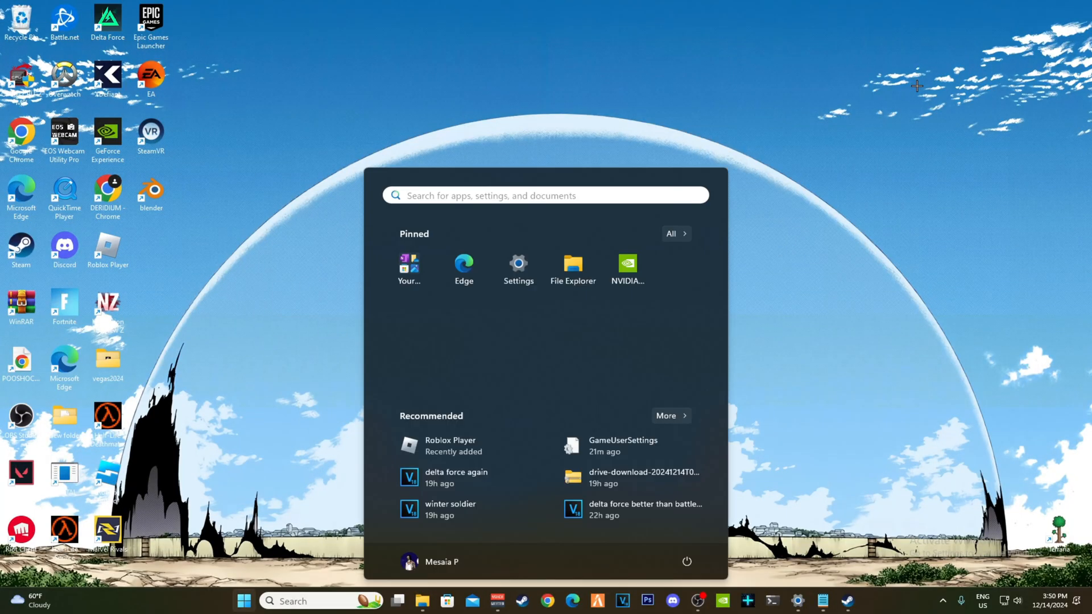
- Run %appdata% from the Run dialog to reach the AppData folder
{"action": "key", "text": "Win+r"}
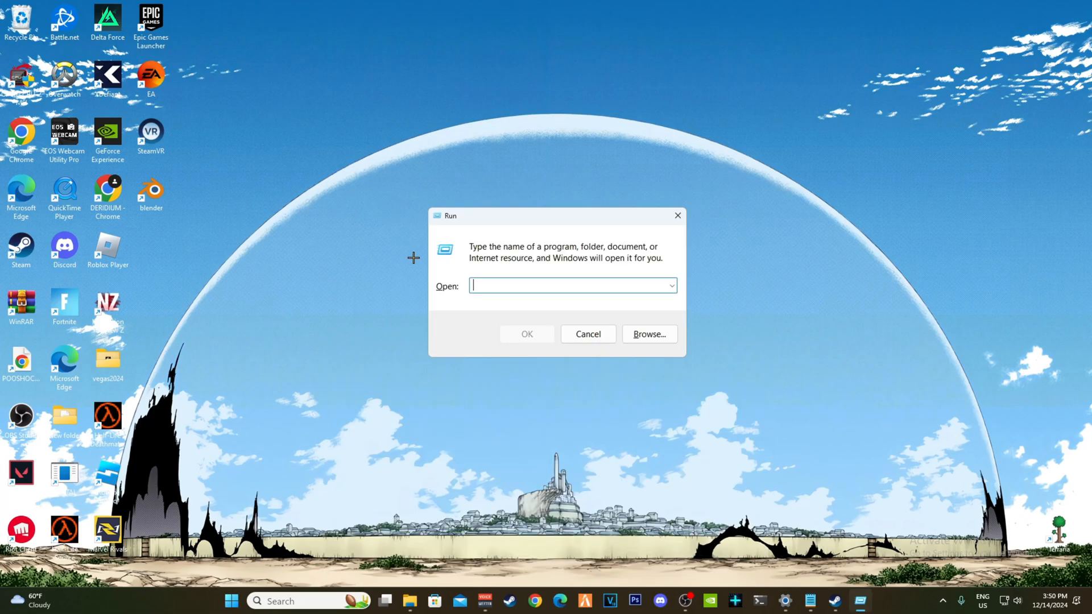
{"action": "type", "text": "%appda"}
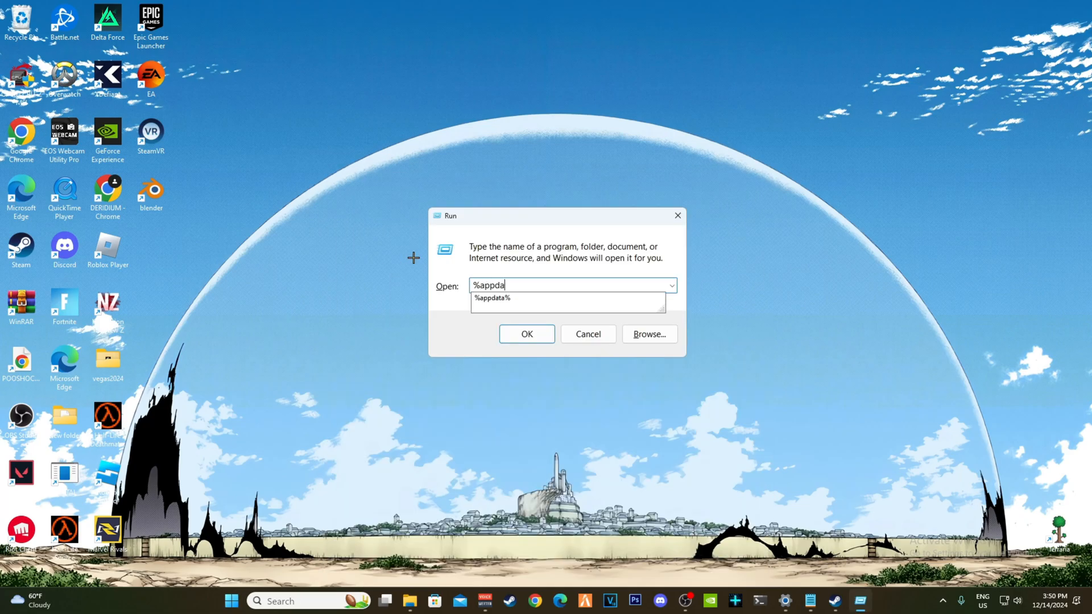
{"action": "left_click", "coordinate": [527, 334]}
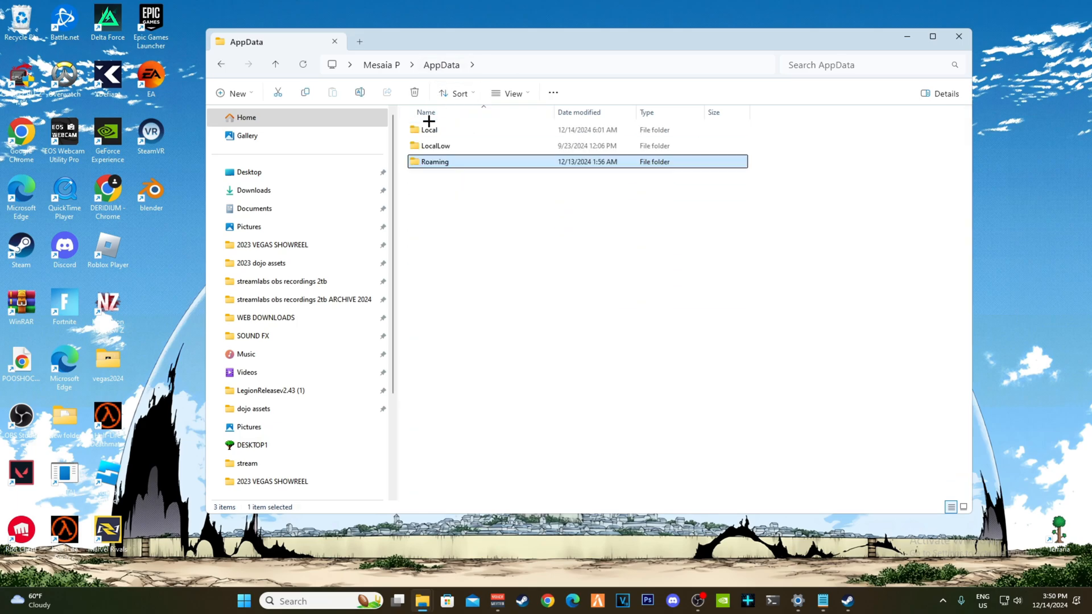
- Navigate Local > Marvel > Saved > Config > Windows to find GameUserSettings
{"action": "double_click", "coordinate": [430, 130]}
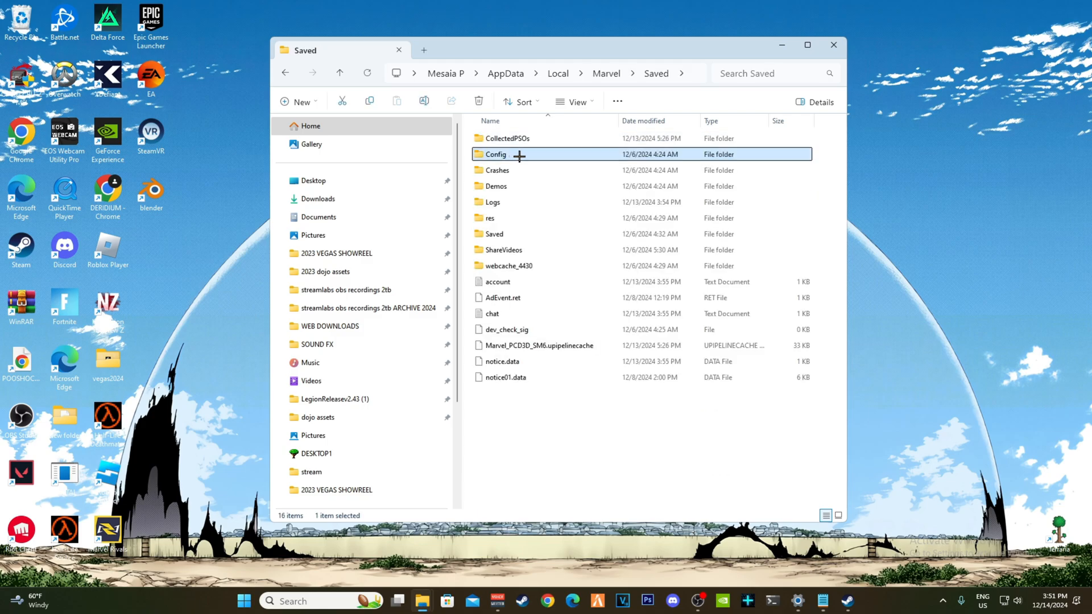
{"action": "double_click", "coordinate": [497, 154]}
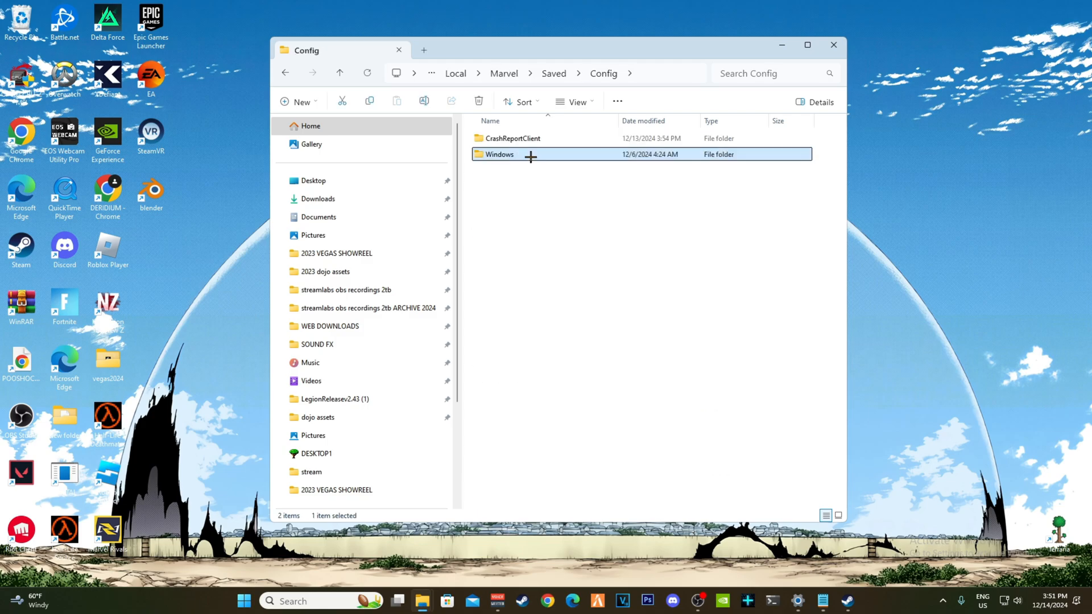
{"action": "double_click", "coordinate": [497, 154]}
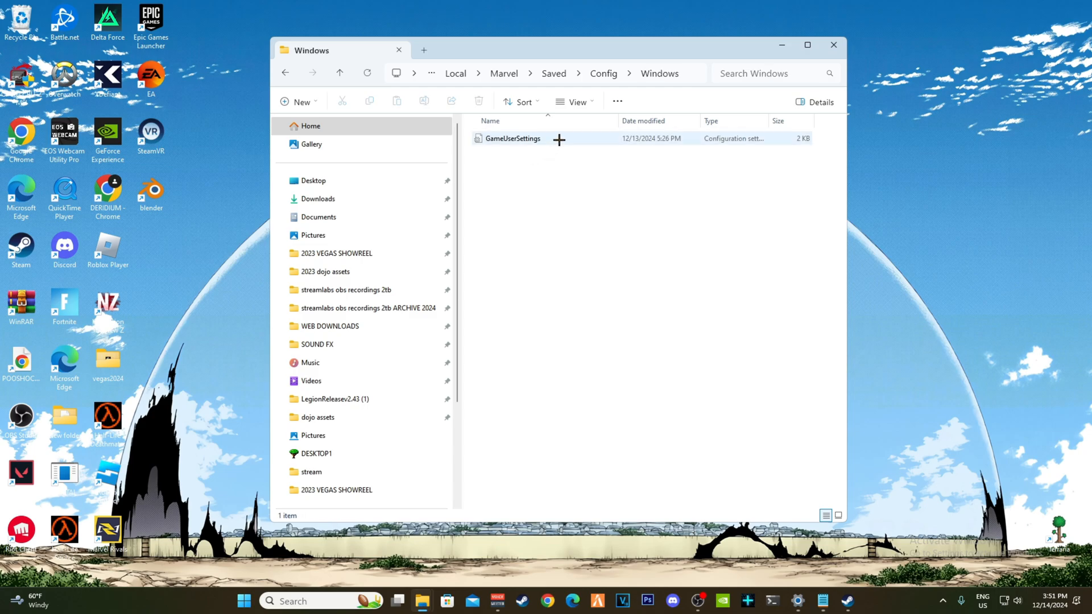
- Append [/Script/Engine.InputSettings] with bEnableMouseSmoothing=False and bViewAccelerationEnabled=False to GameUserSettings
{"action": "double_click", "coordinate": [514, 138]}
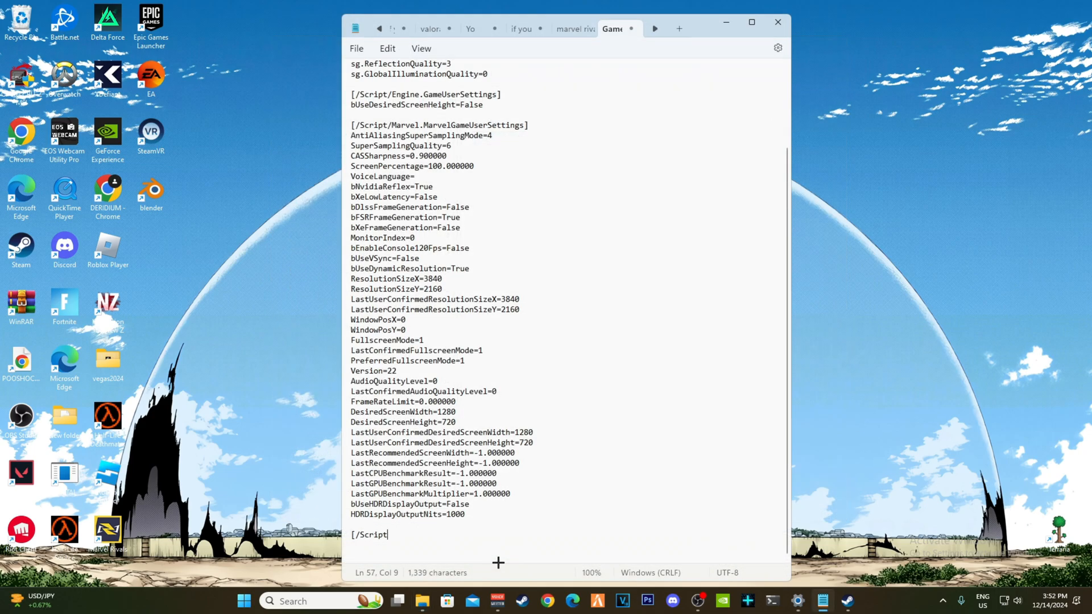
{"action": "type", "text": "/Engine.InputSettings]"}
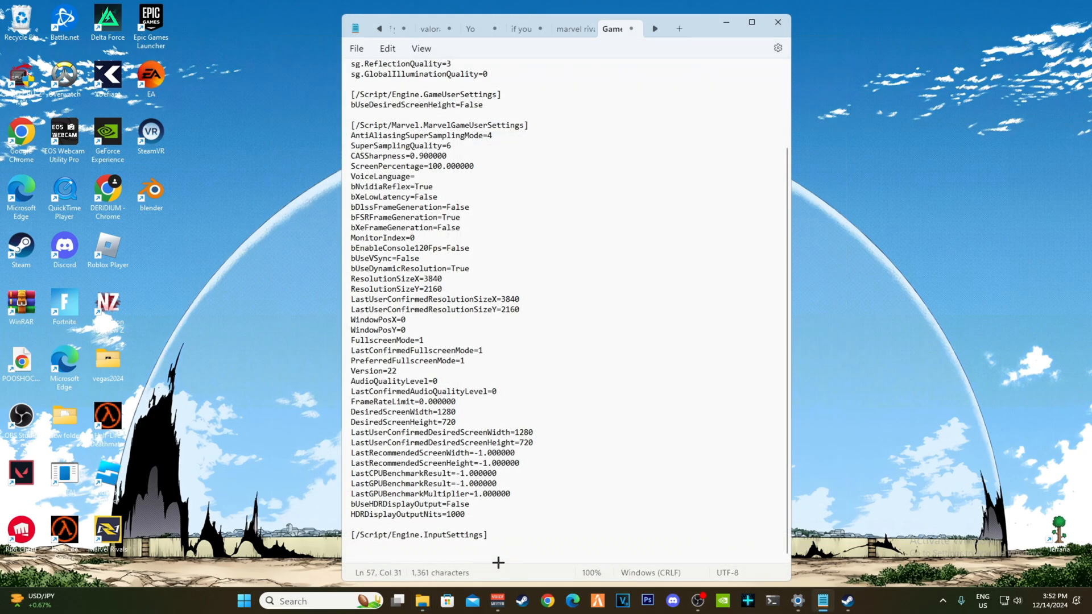
{"action": "type", "text": "bEnableMouseSmoothing=False"}
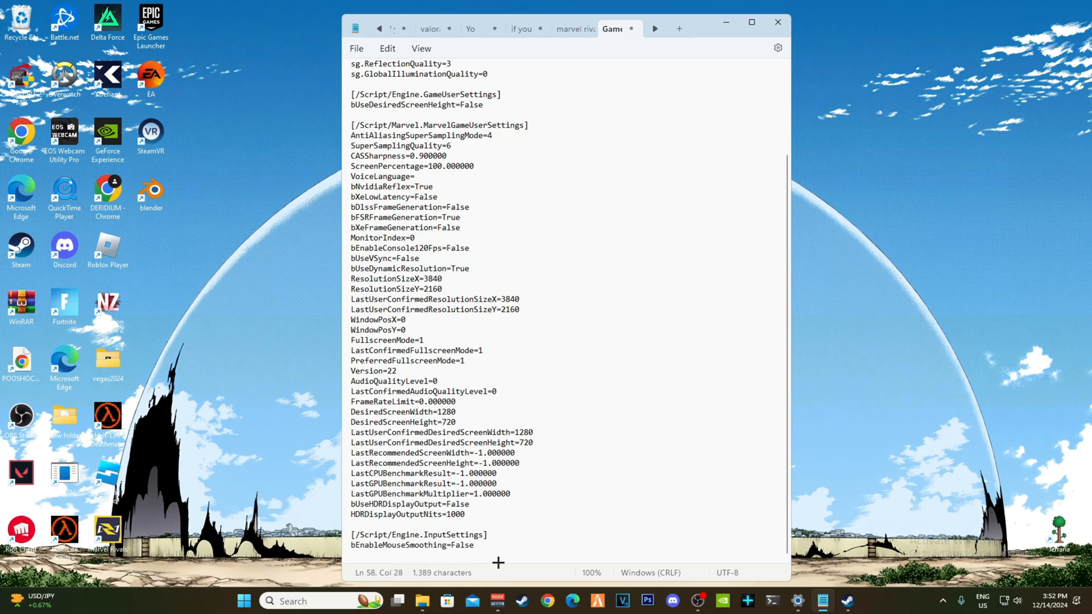
{"action": "type", "text": "bViewAccelerationEnabled-"}
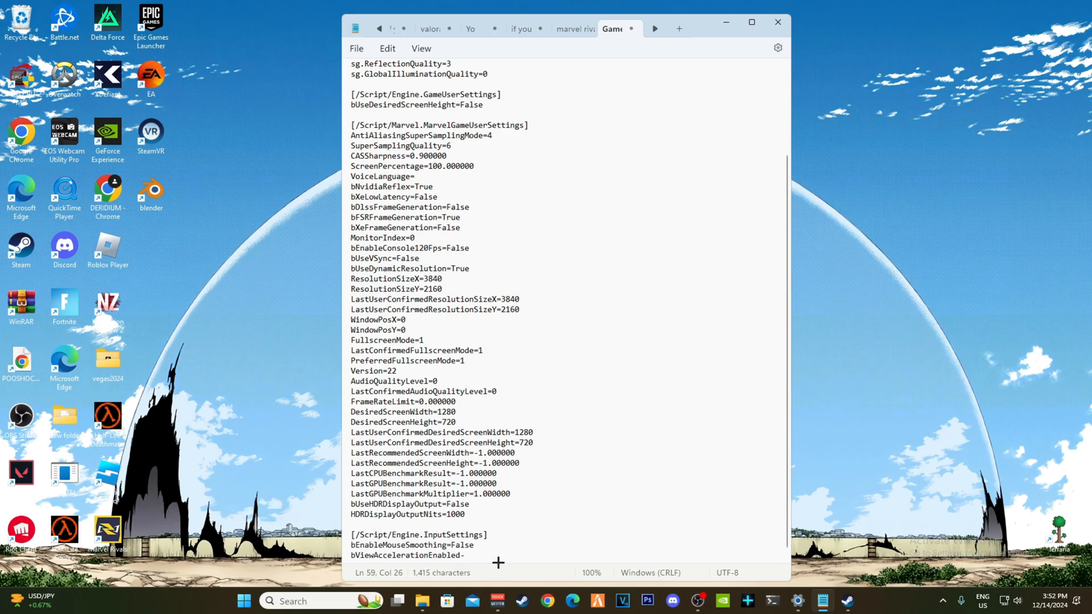
{"action": "type", "text": "False"}
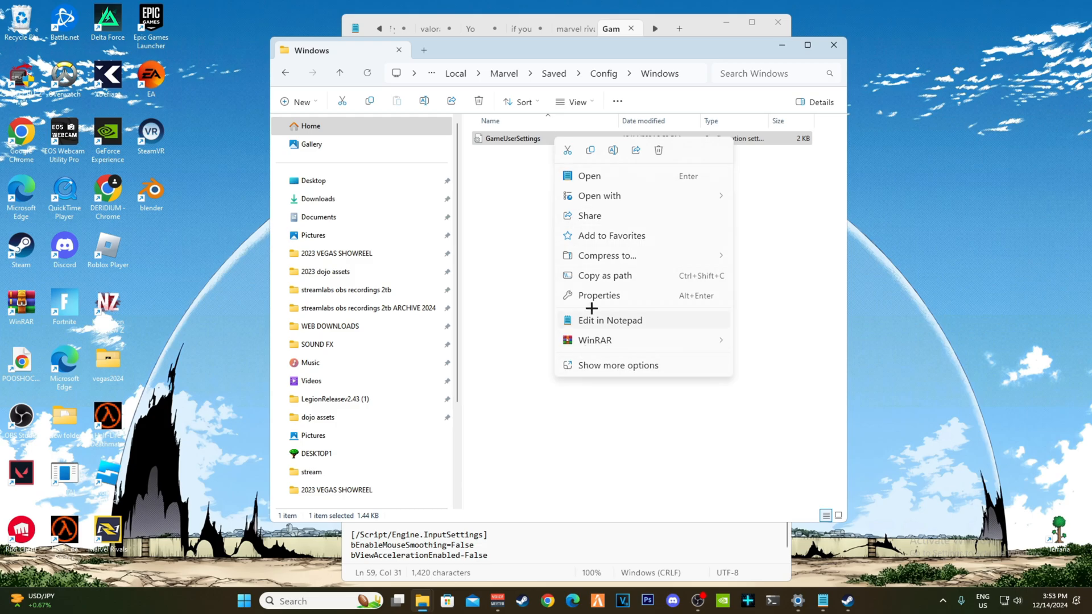
- Choose Properties from the GameUserSettings context menu
{"action": "left_click", "coordinate": [598, 295]}
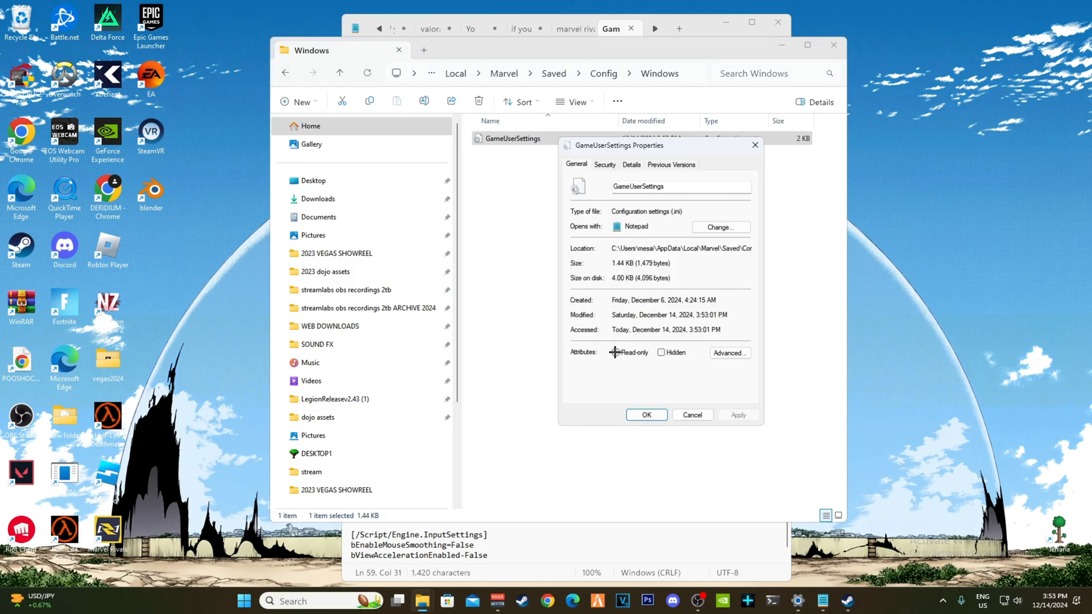